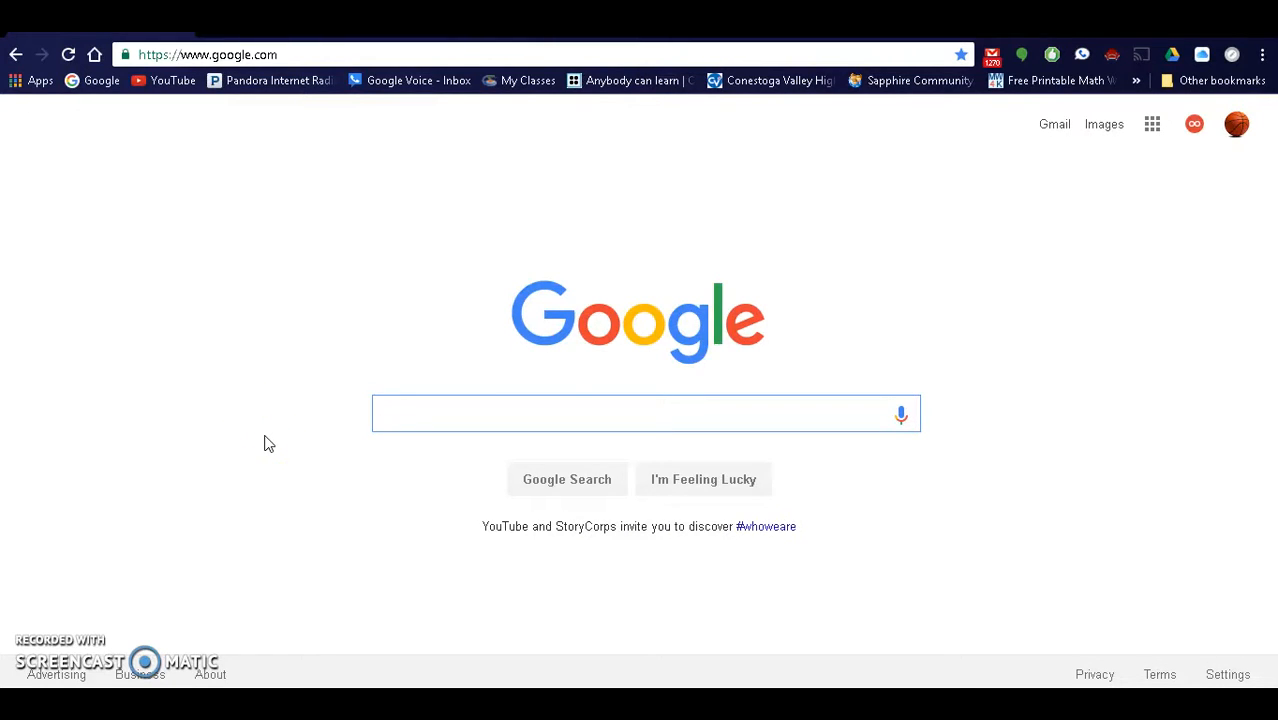
mouse_move(896, 180)
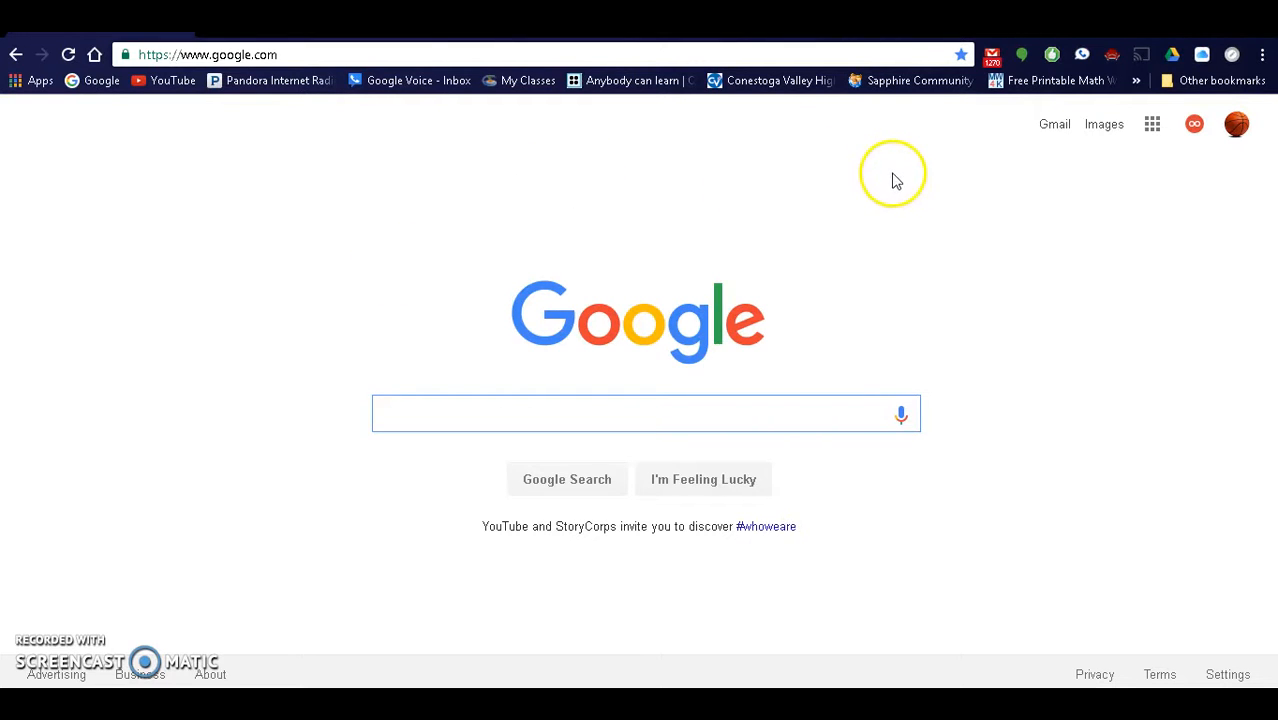
mouse_move(1054, 124)
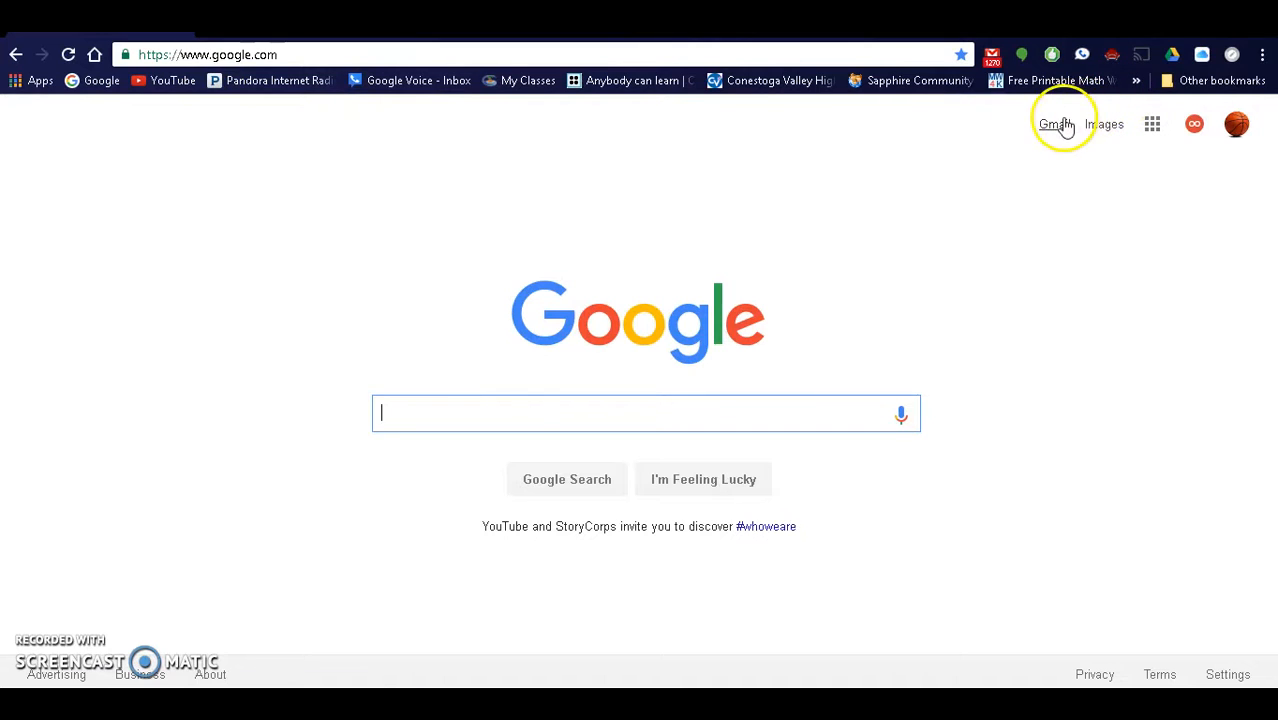
Step: Go to the Gmail inbox via the Gmail link on the Google homepage
click(1056, 124)
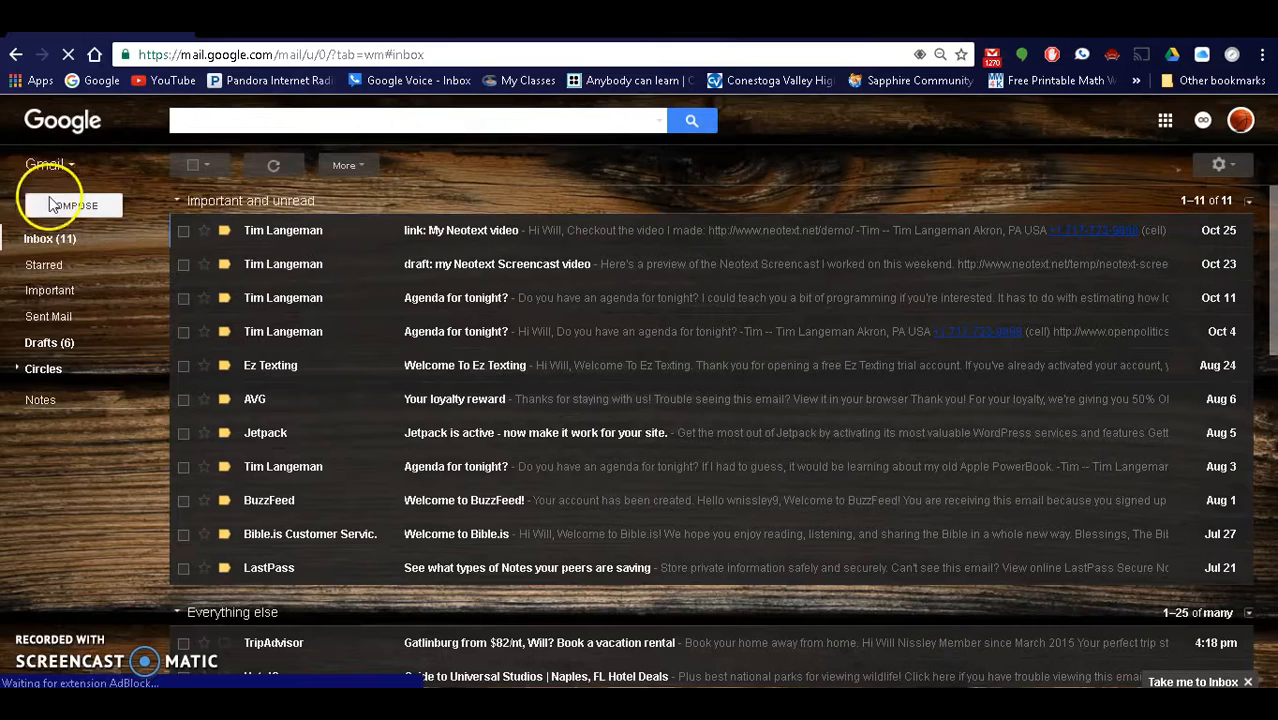
mouse_move(504, 318)
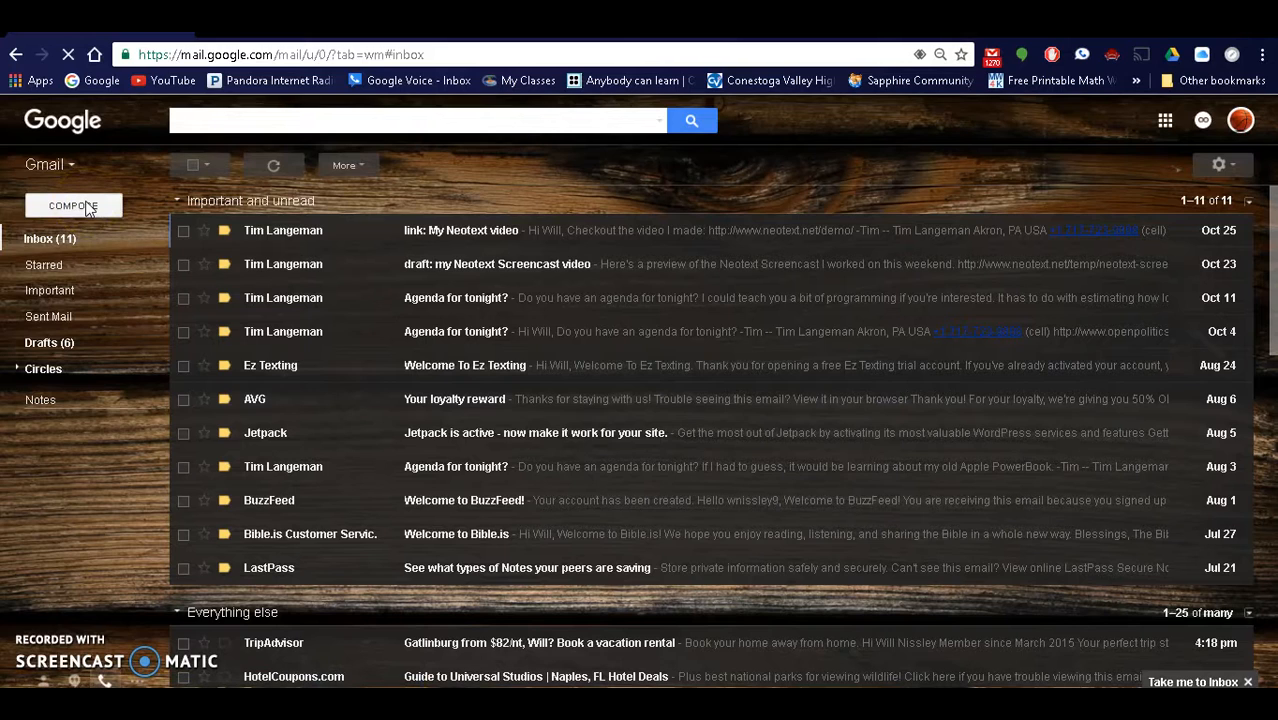
Step: Start a new message, view the 'Agenda for tonight?' email, then discard the unfinished draft
click(72, 204)
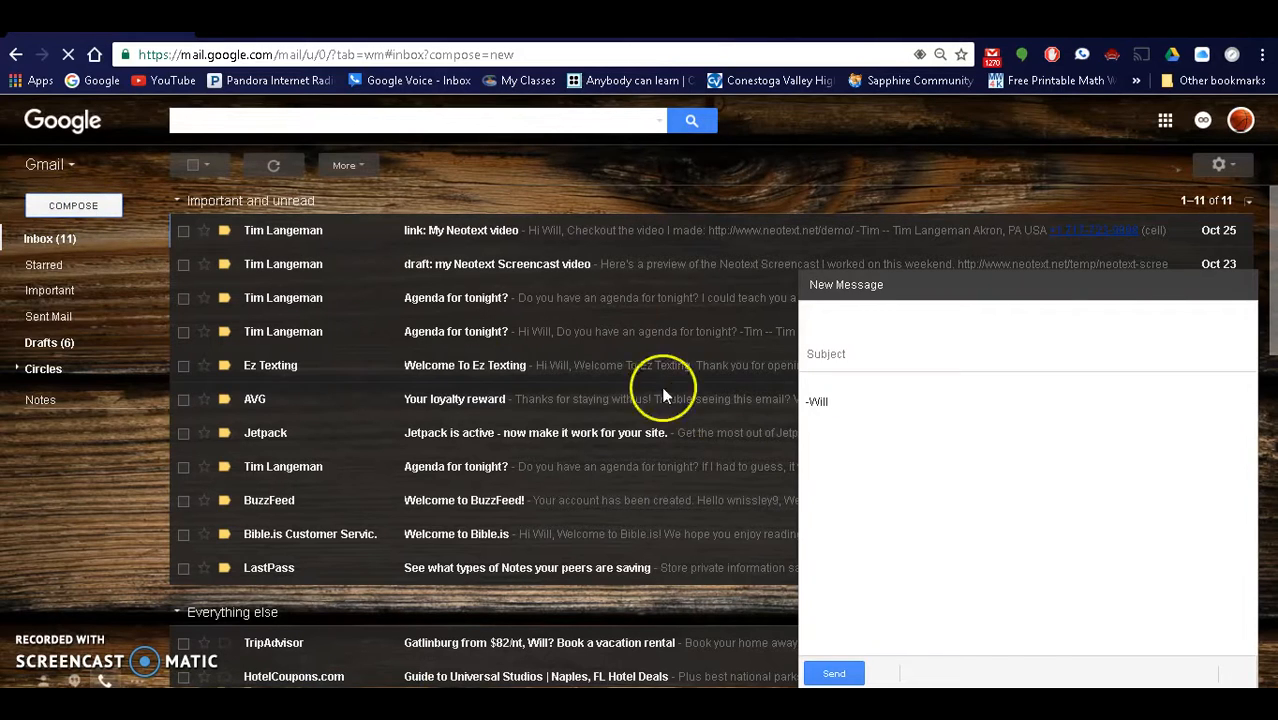
click(840, 318)
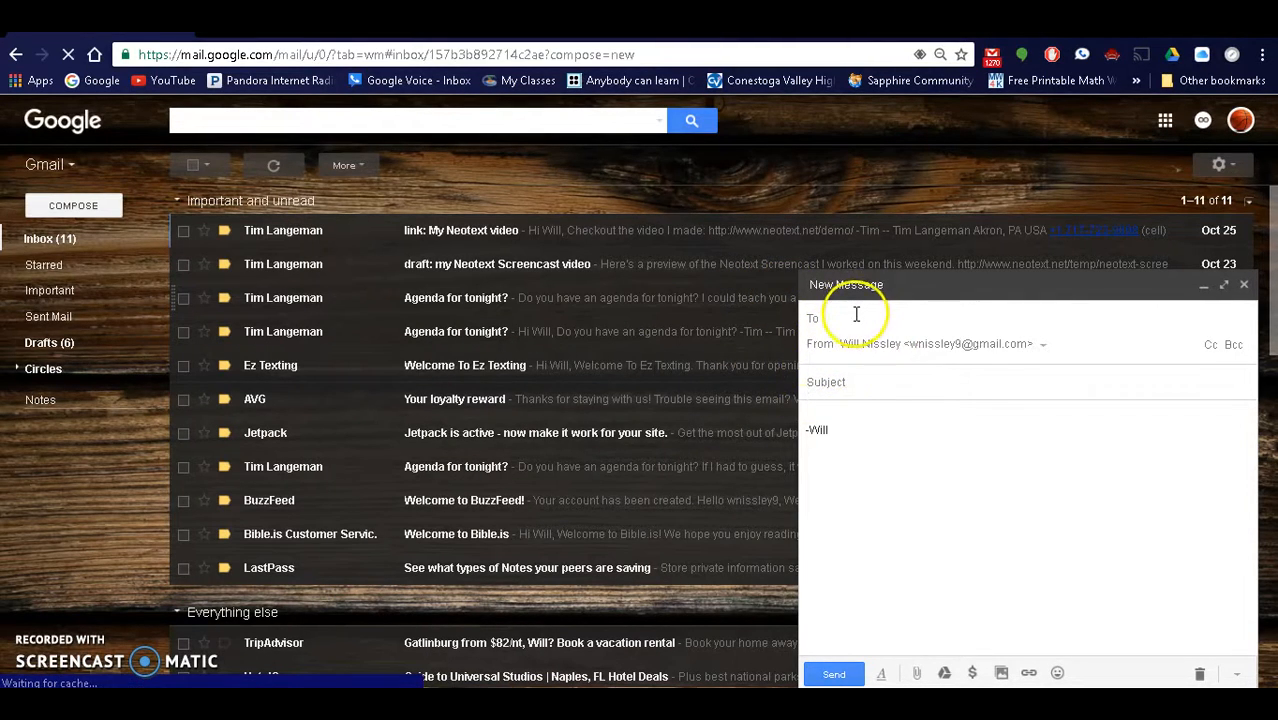
click(454, 296)
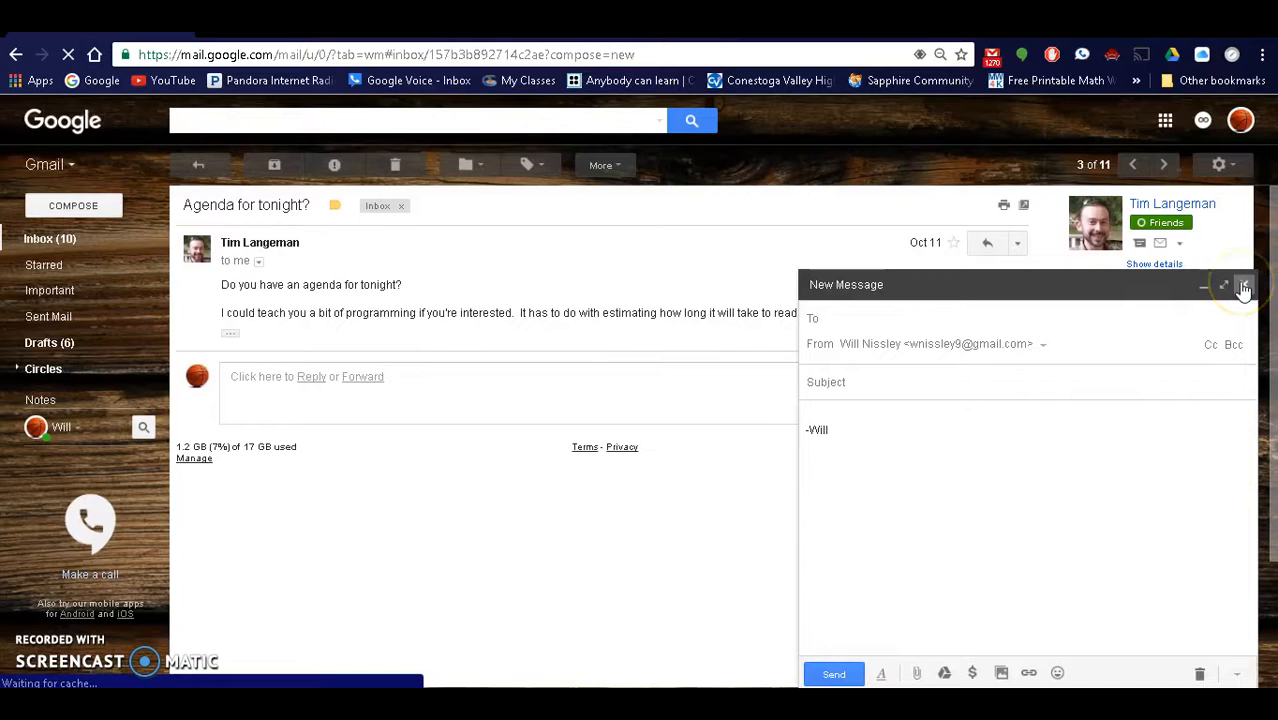
click(1244, 284)
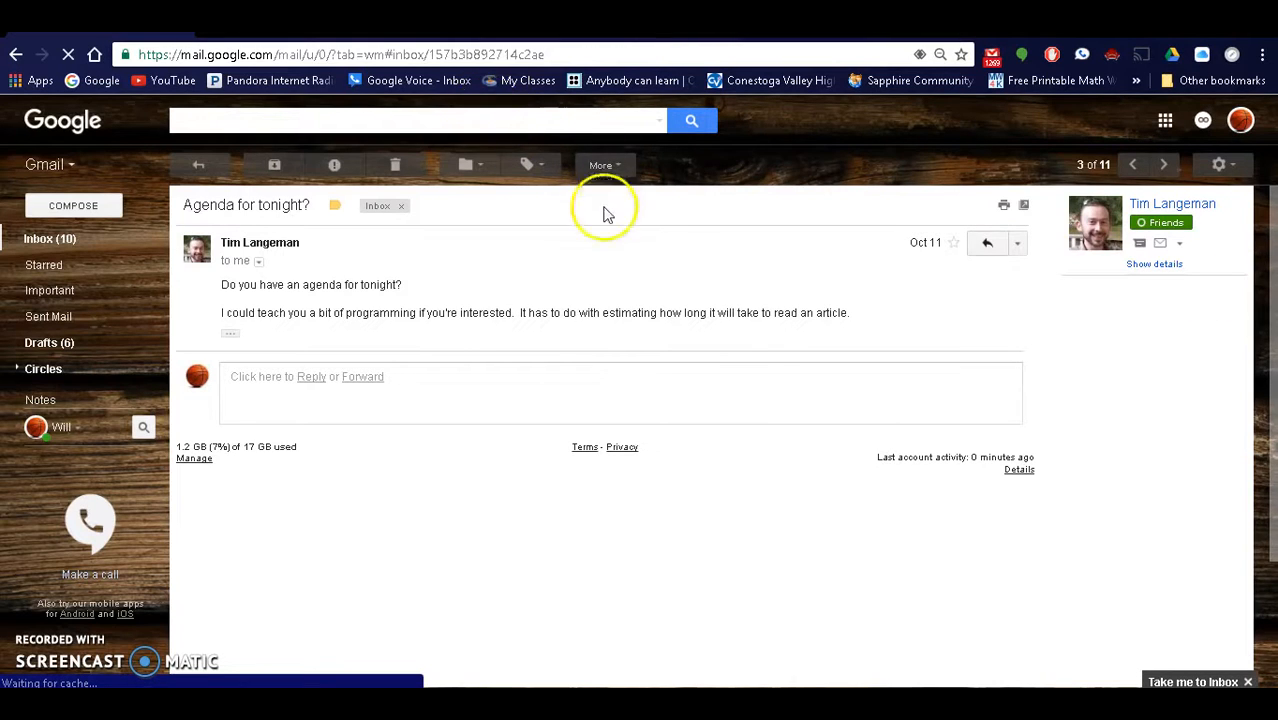
mouse_move(1112, 150)
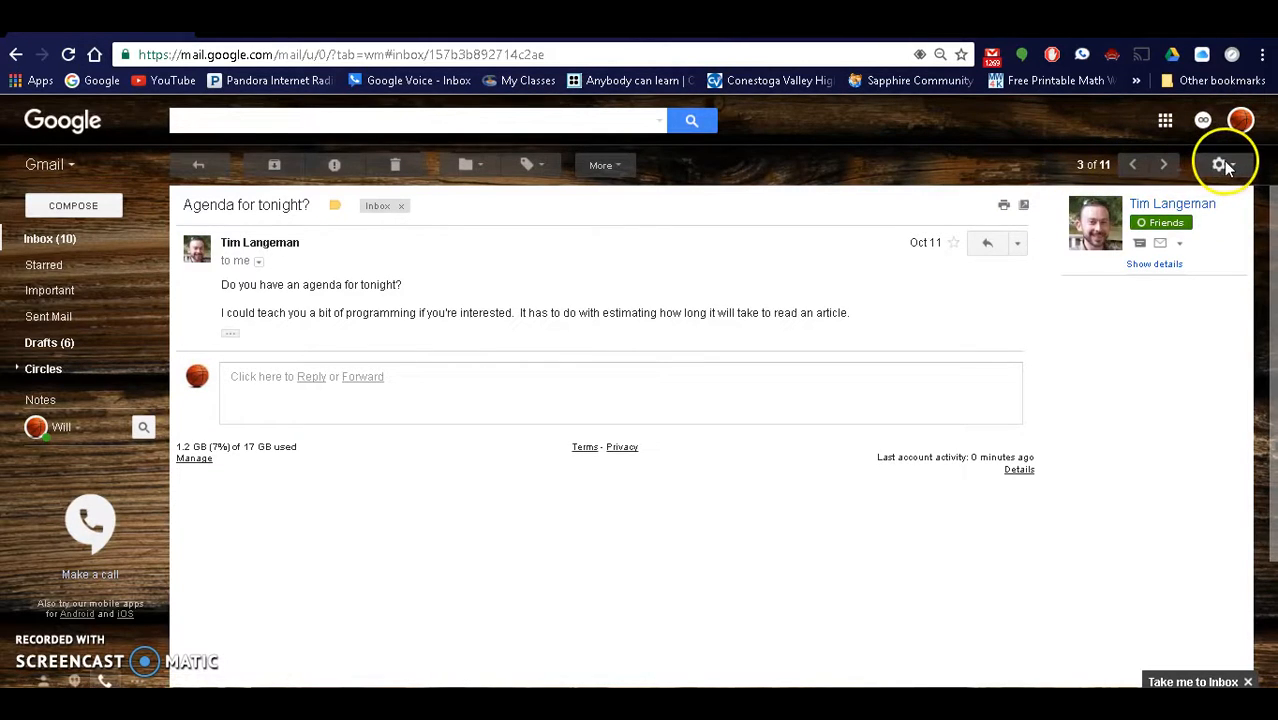
Step: Reach the General settings page from the gear menu's Settings entry
click(1220, 164)
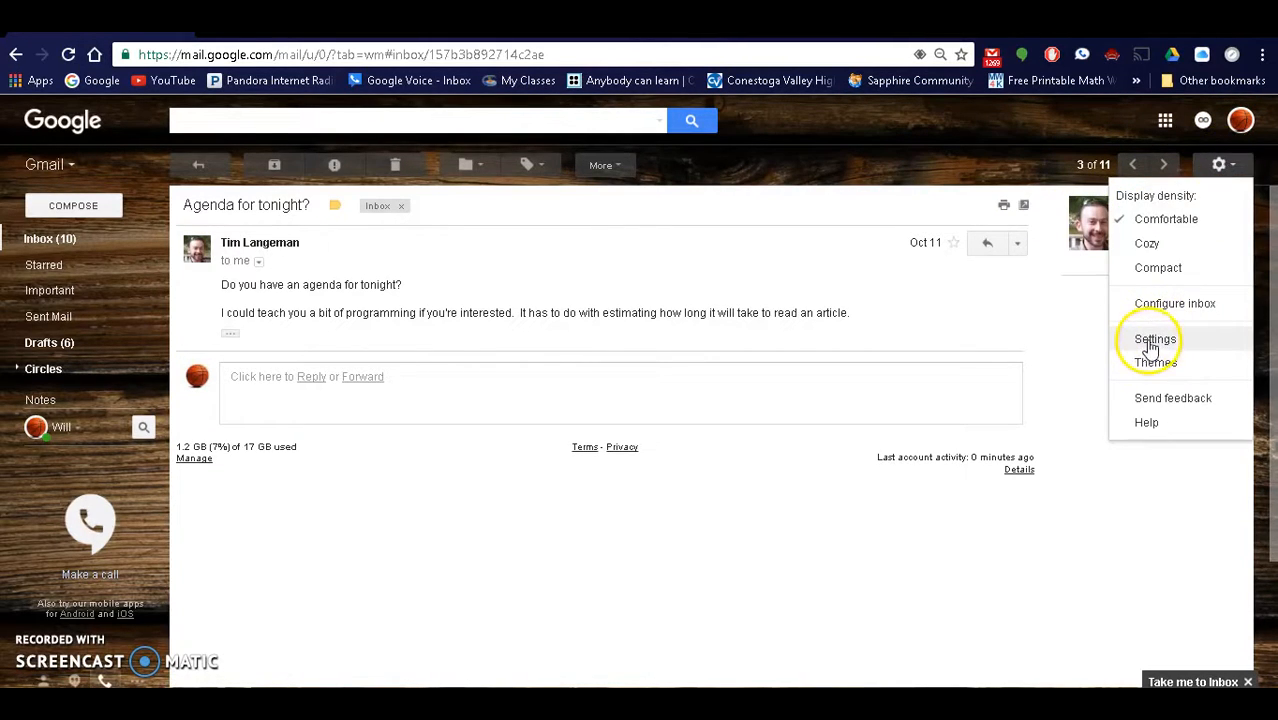
click(1156, 340)
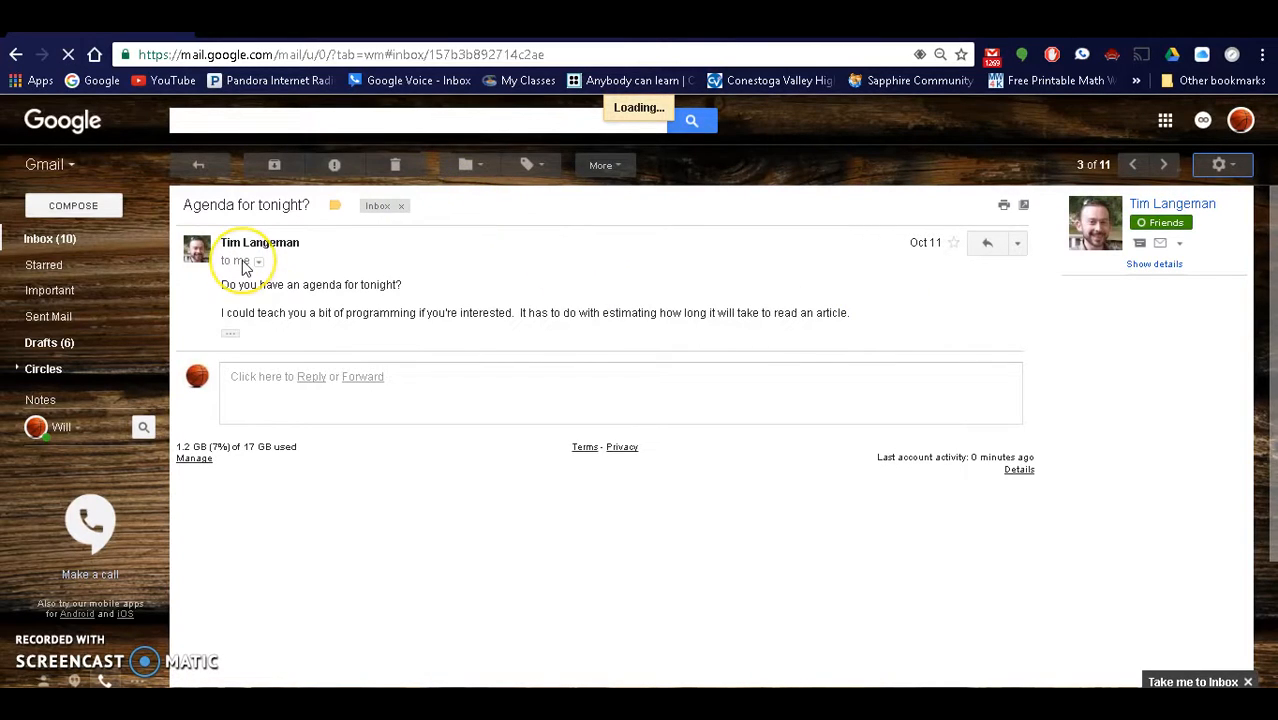
click(1218, 164)
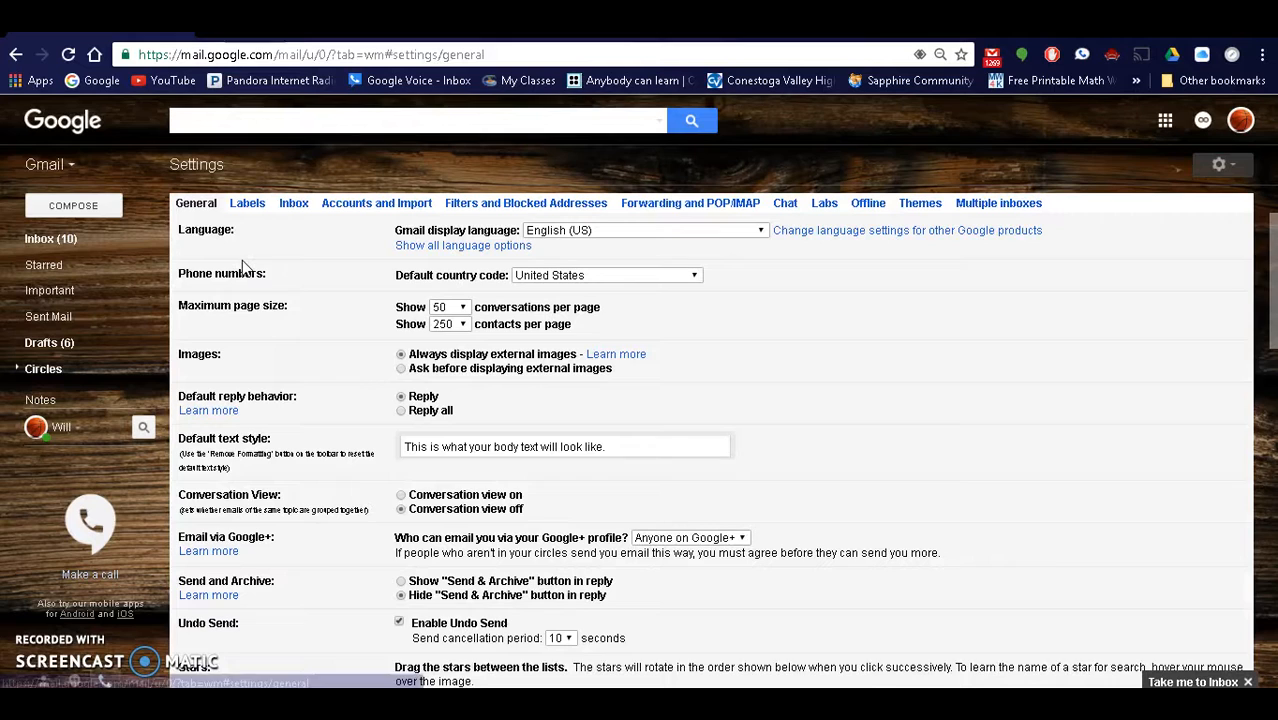
scroll(down, 3)
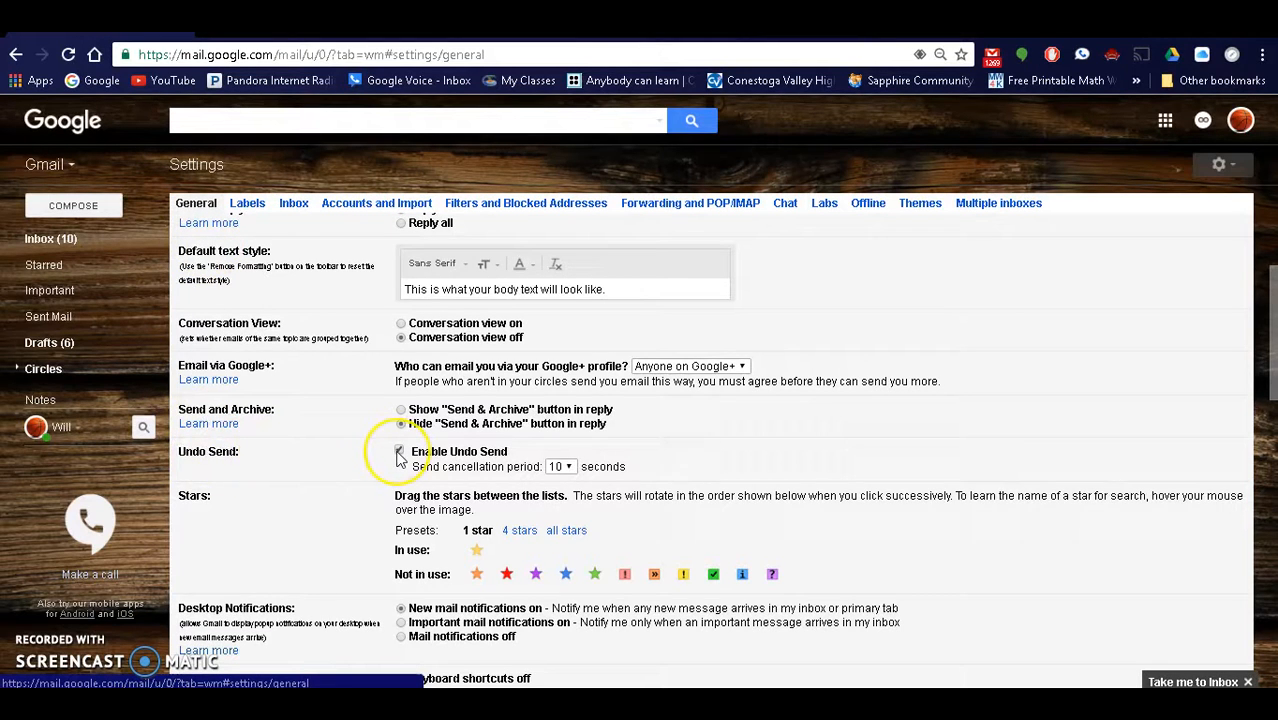
scroll(down, 3)
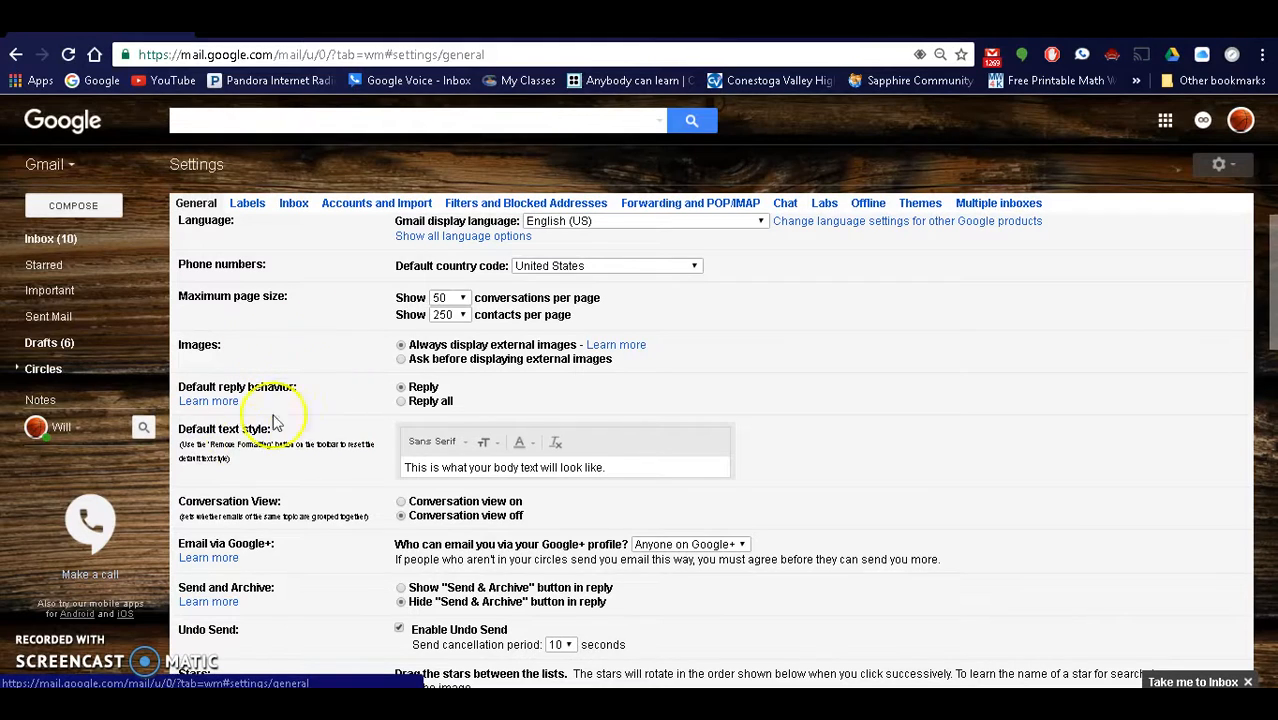
mouse_move(308, 542)
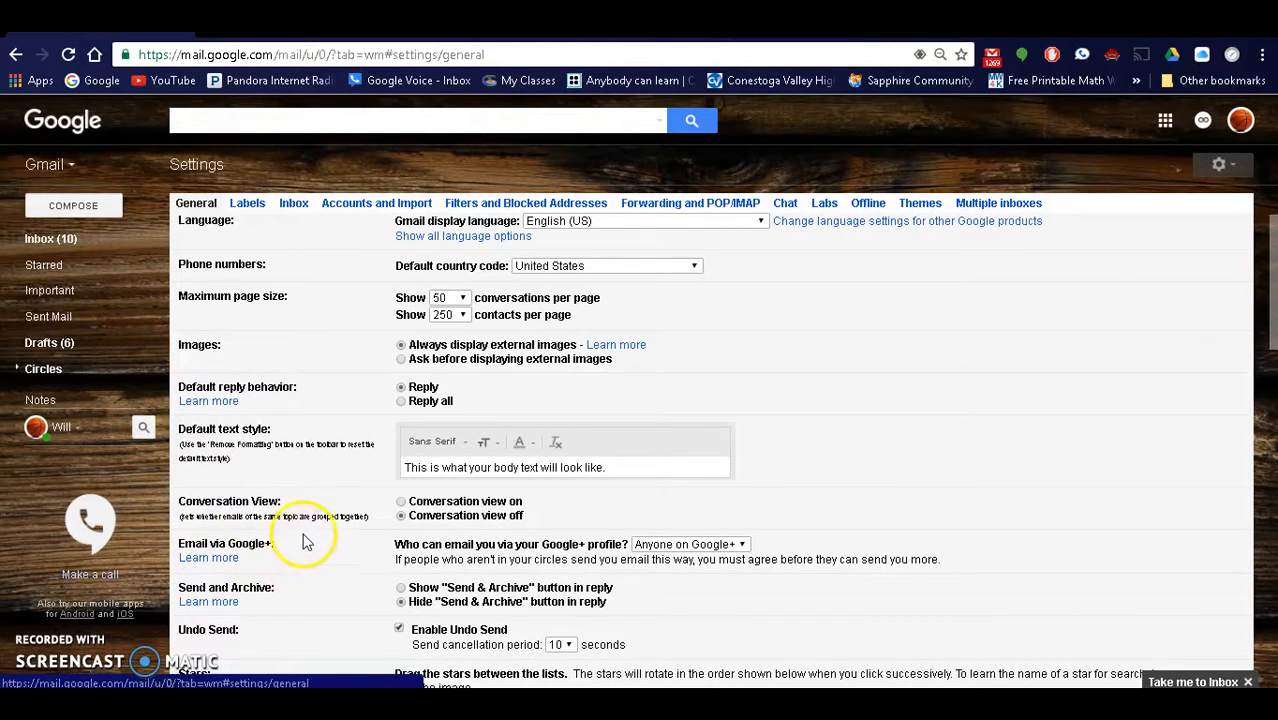
scroll(down, 3)
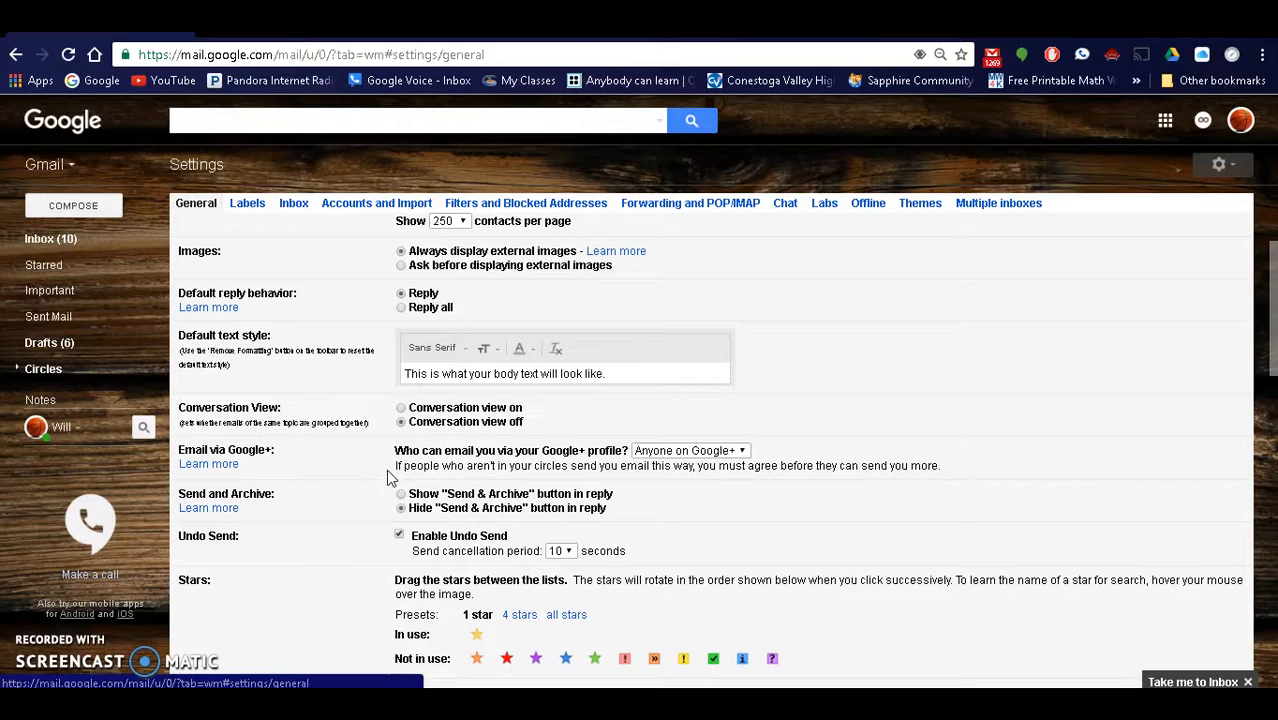
mouse_move(388, 482)
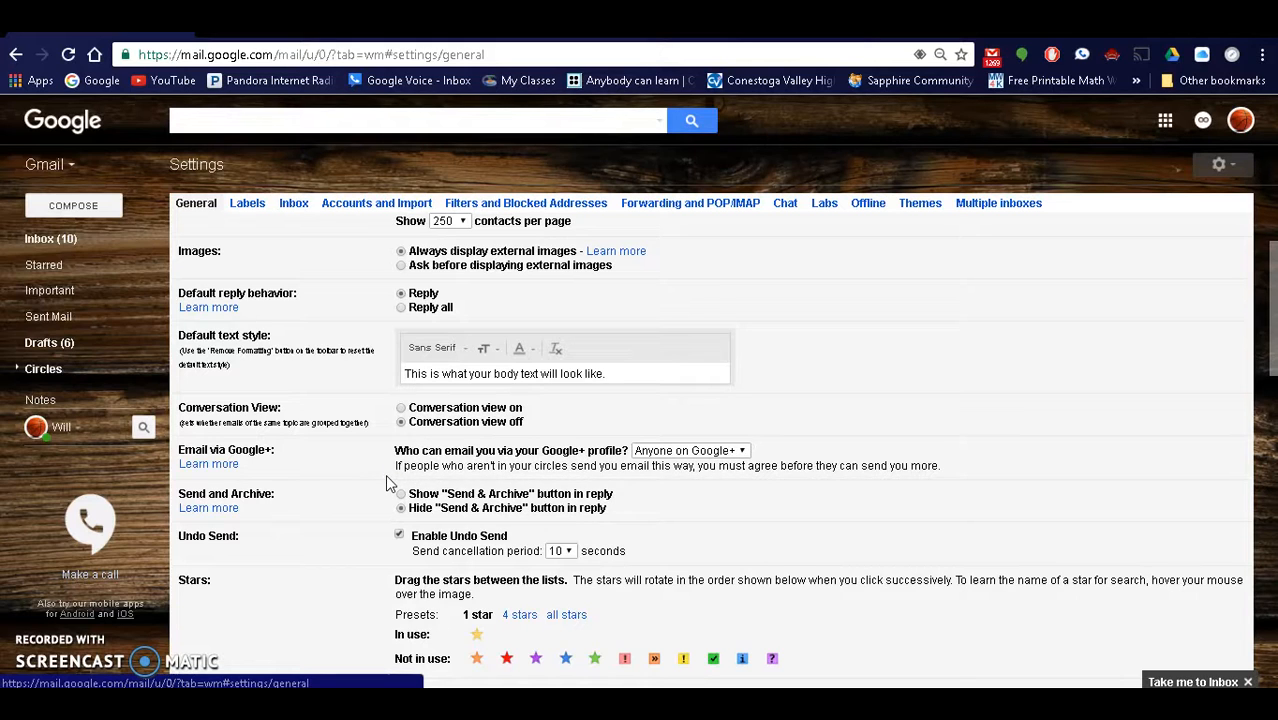
Step: Scroll the General settings down to the signature, snippets and vacation responder section
scroll(down, 3)
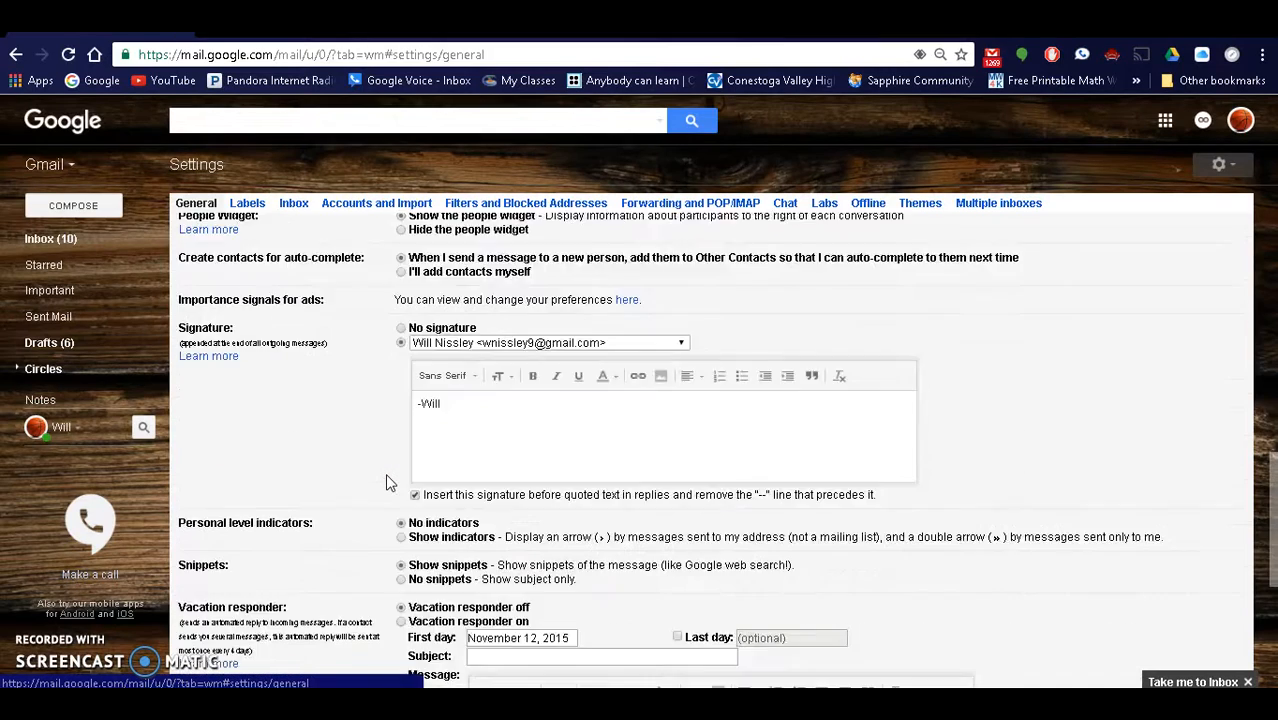
scroll(down, 3)
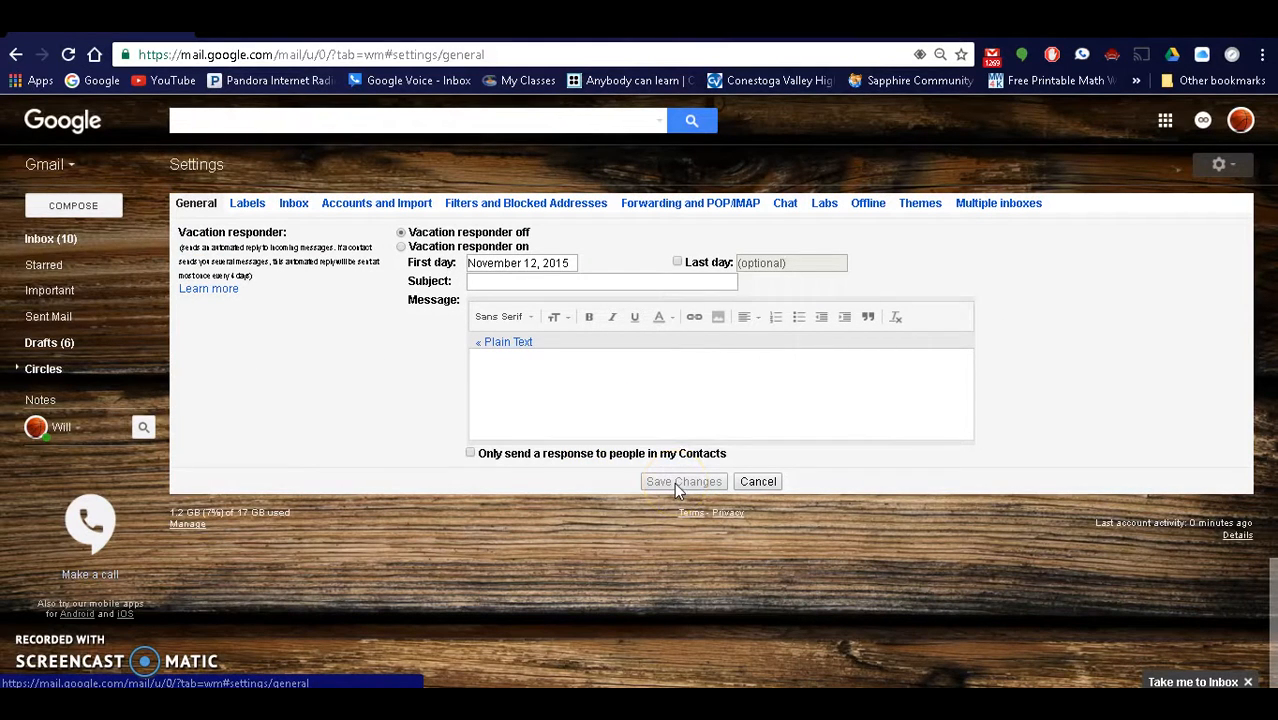
mouse_move(688, 520)
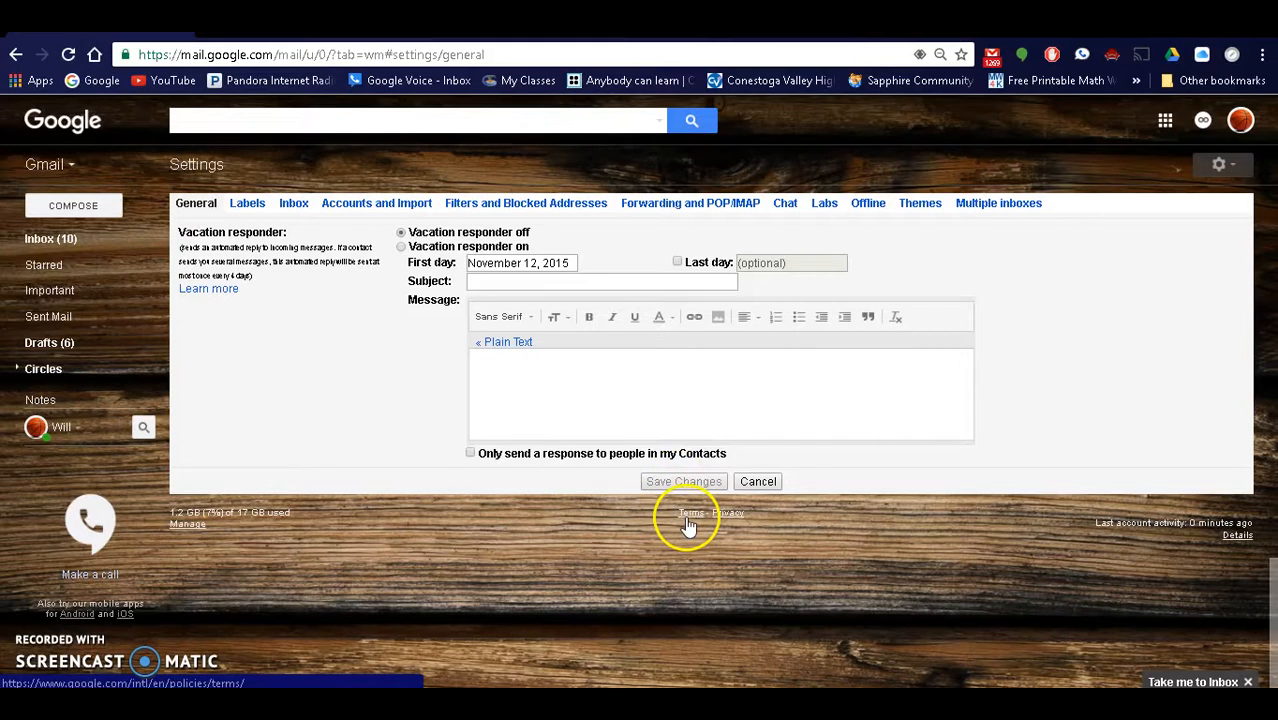
mouse_move(730, 604)
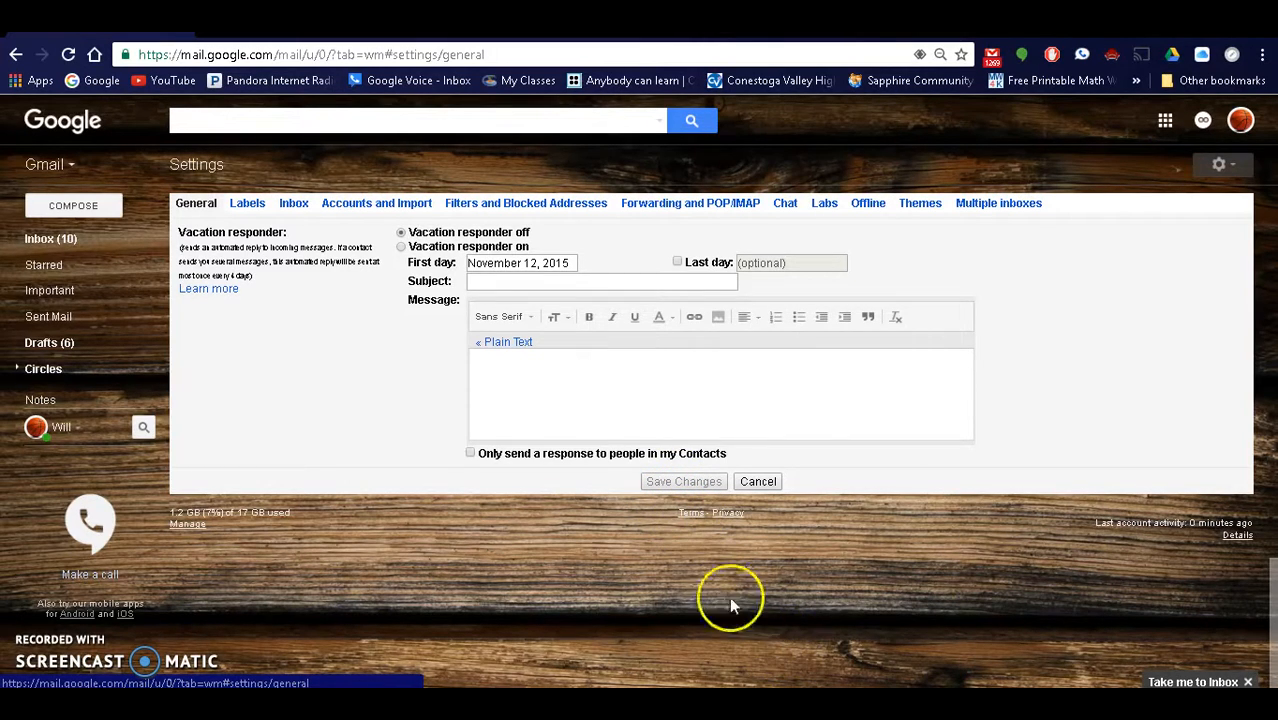
mouse_move(660, 488)
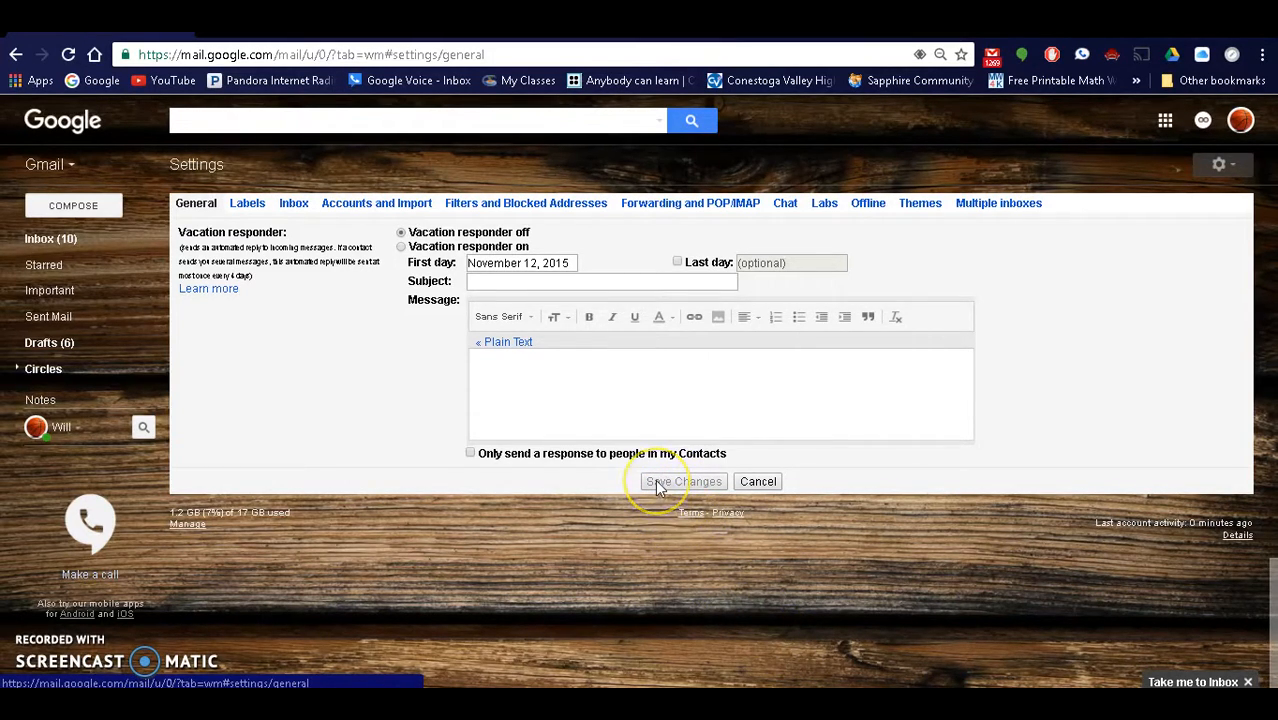